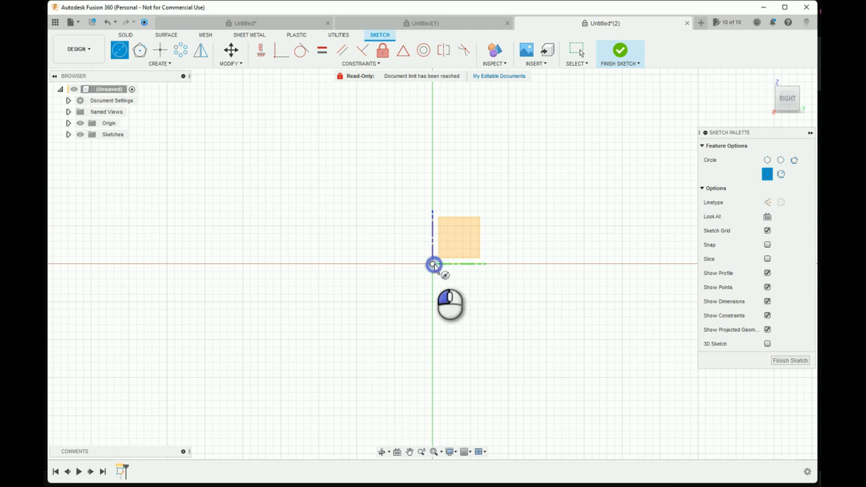
- Draw a 10 mm diameter circle centred on the sketch origin
click(432, 263)
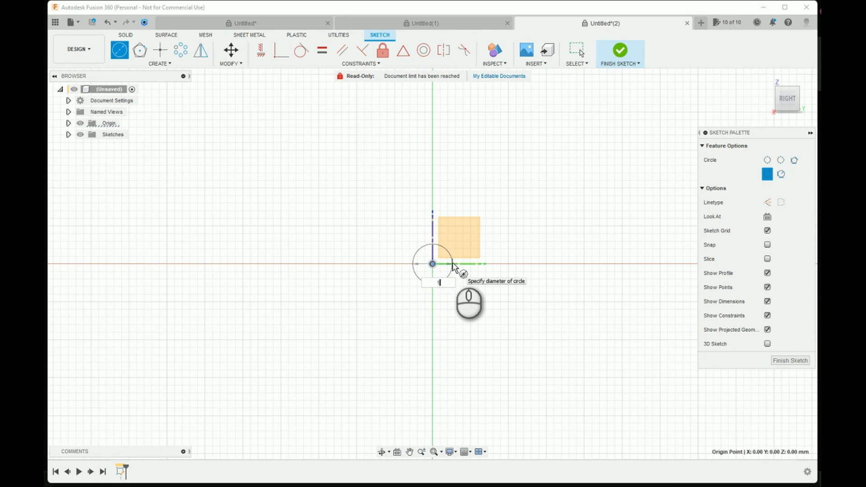
text(10)
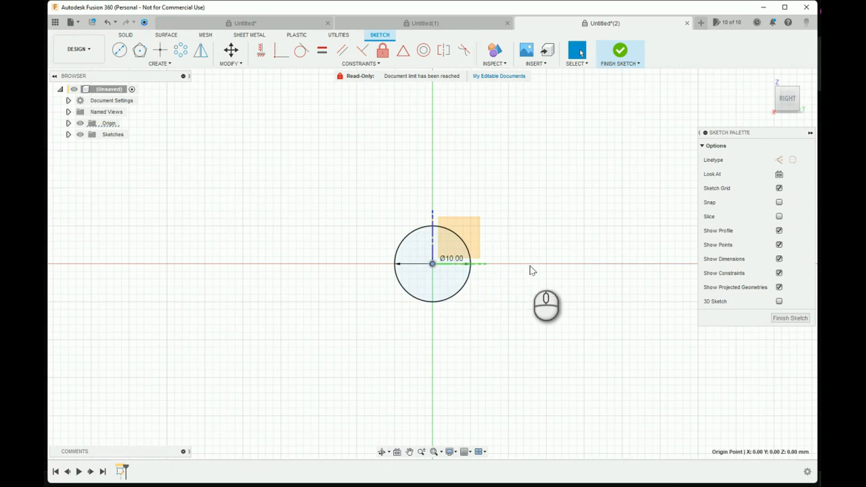
mouse_move(530, 257)
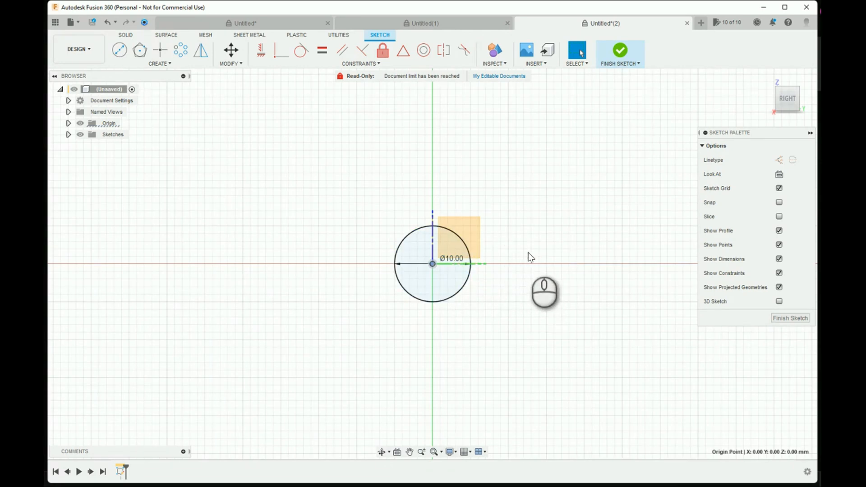
- Add three equal circles centred on intersections to form a four-circle cluster
click(119, 50)
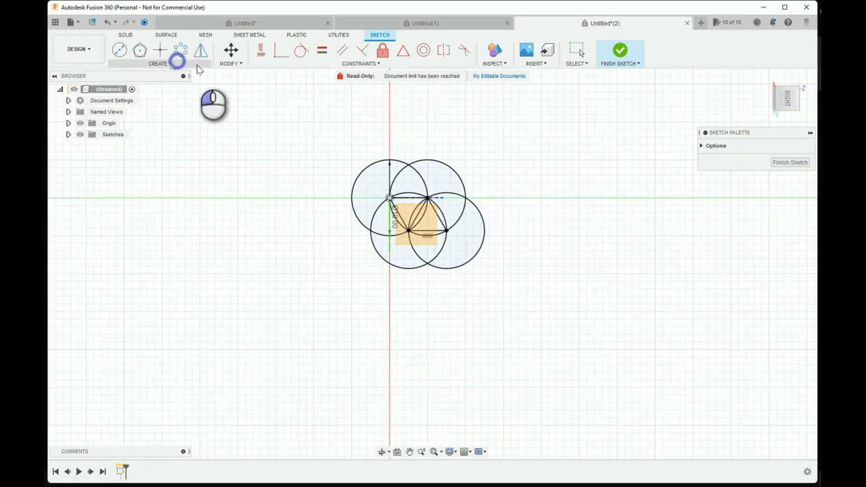
- Start a Rectangular Pattern of the four circles with two directions chosen
click(159, 52)
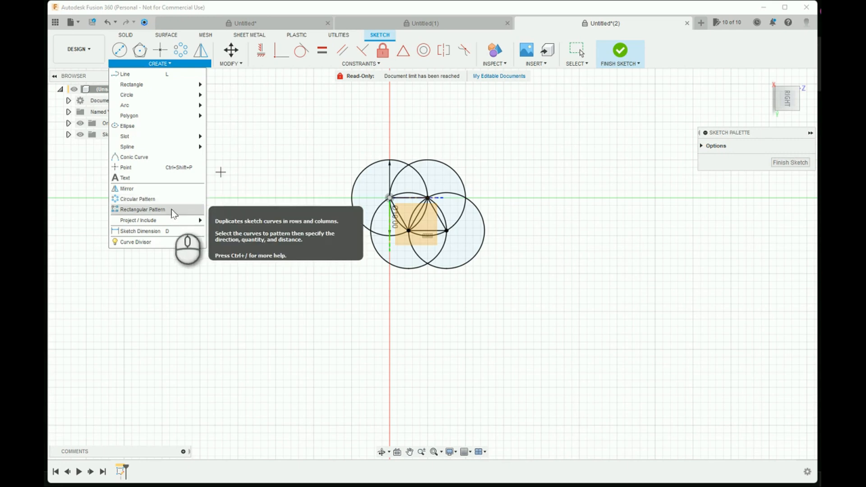
click(142, 209)
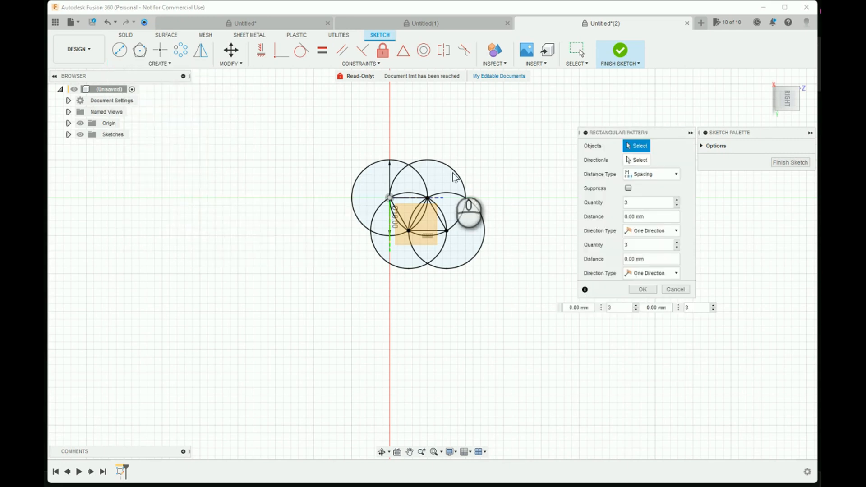
click(639, 160)
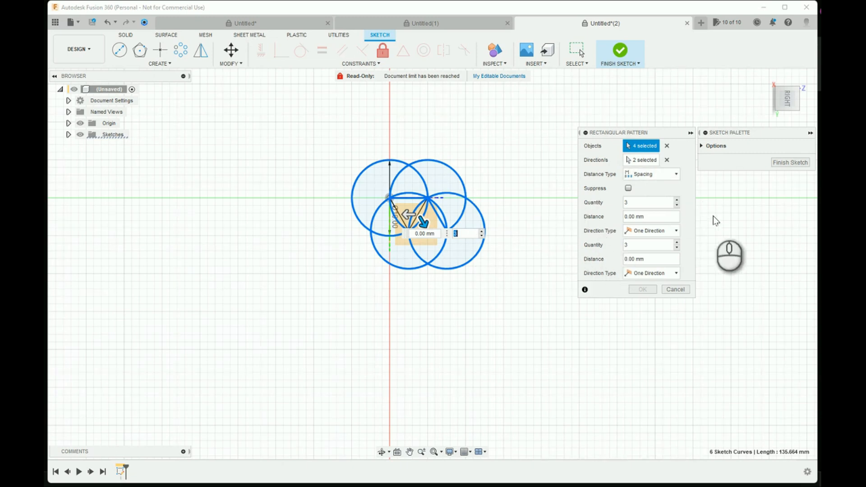
mouse_move(662, 176)
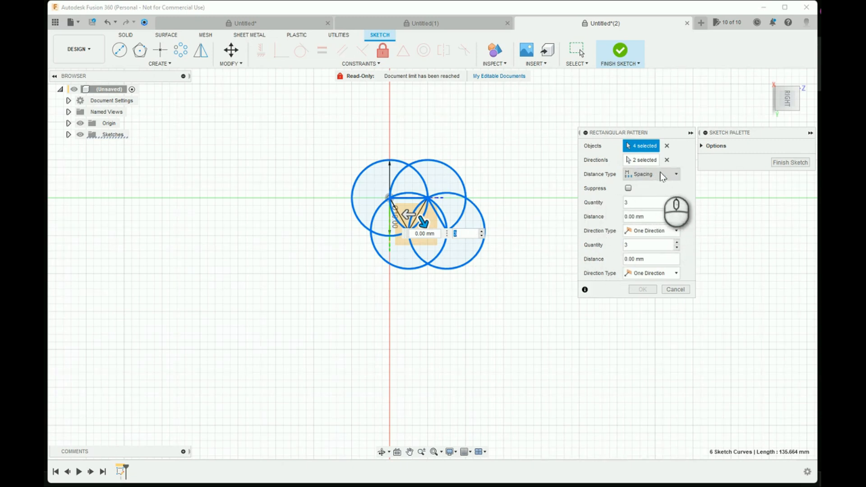
mouse_move(708, 233)
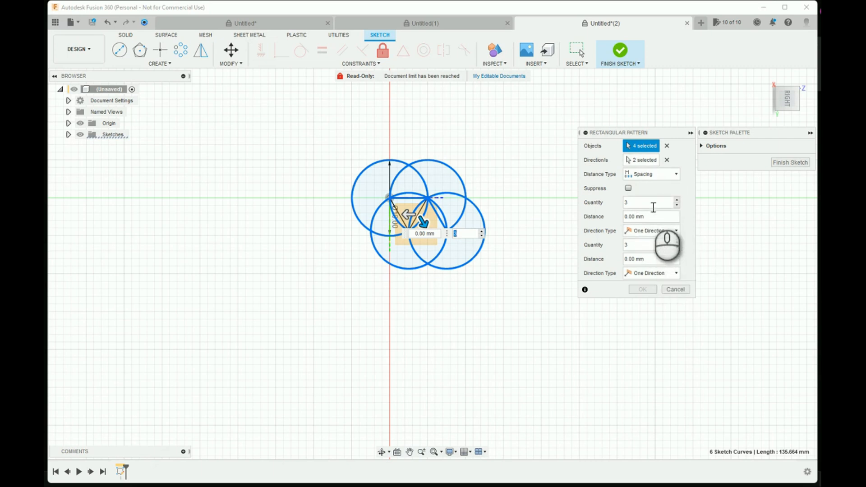
mouse_move(588, 225)
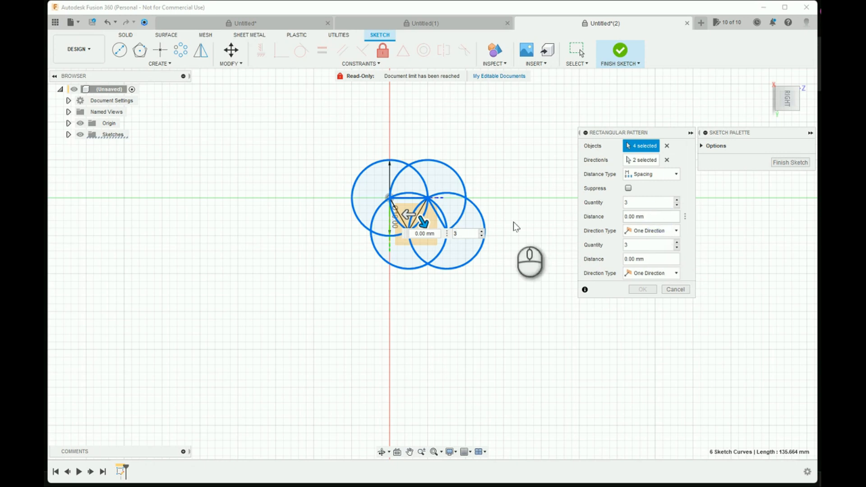
click(650, 216)
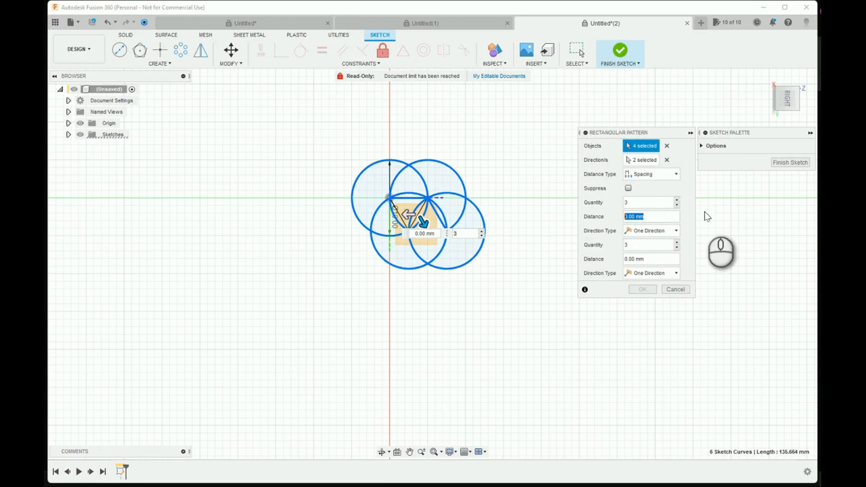
- Set the pattern spacing distance to 10 mm in both directions
text(10)
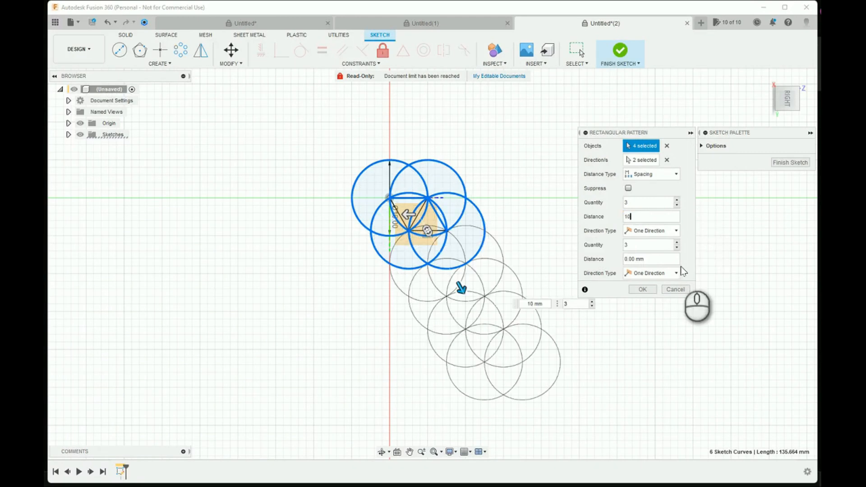
click(651, 259)
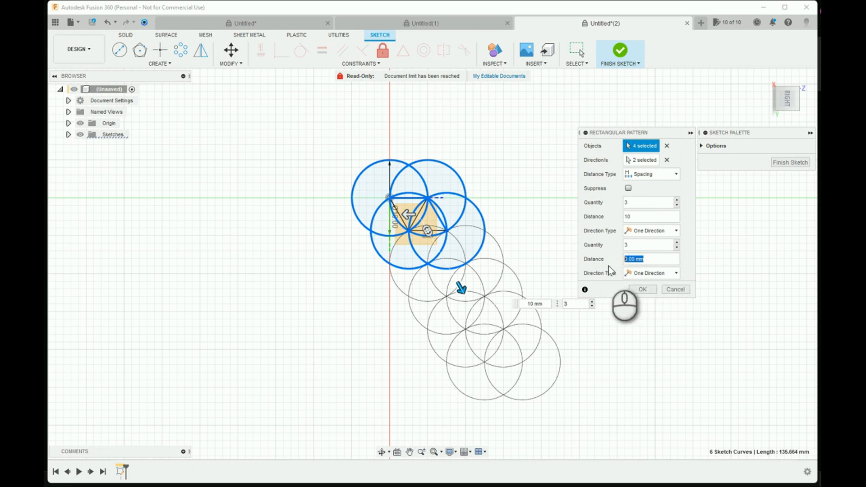
click(650, 259)
text(10)
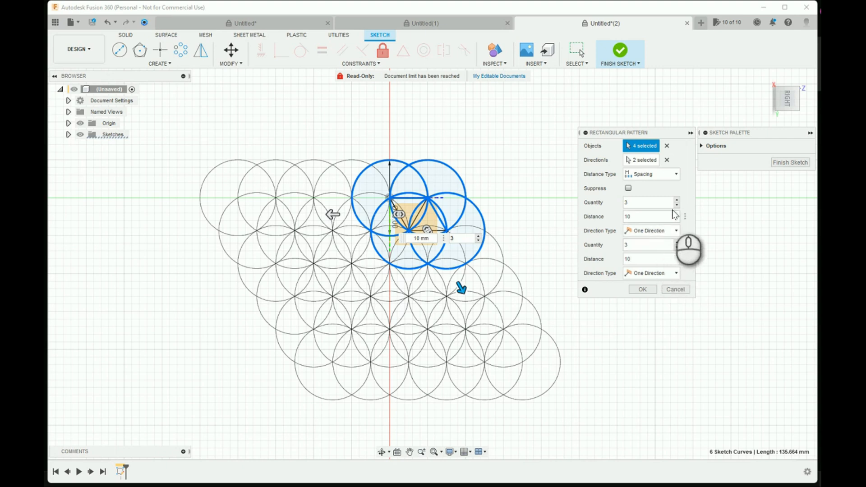
click(676, 200)
text(7)
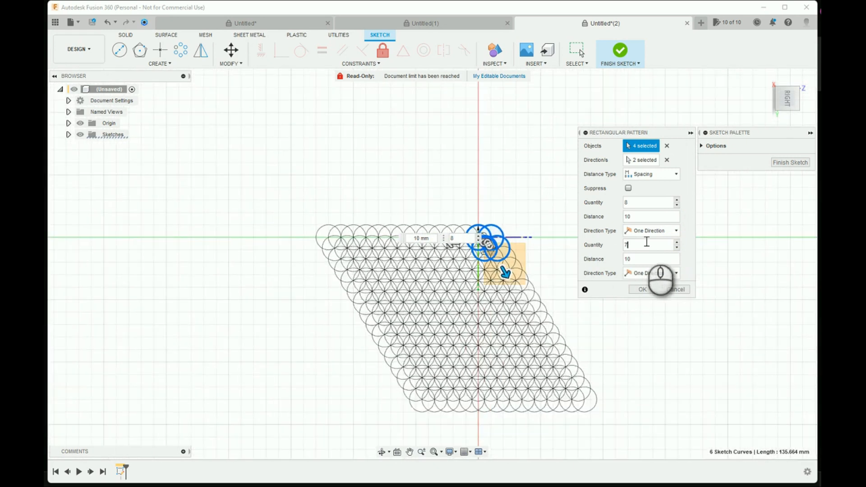
- Set the pattern quantity for both directions and confirm the grid of circles
text(11)
click(651, 203)
text(14)
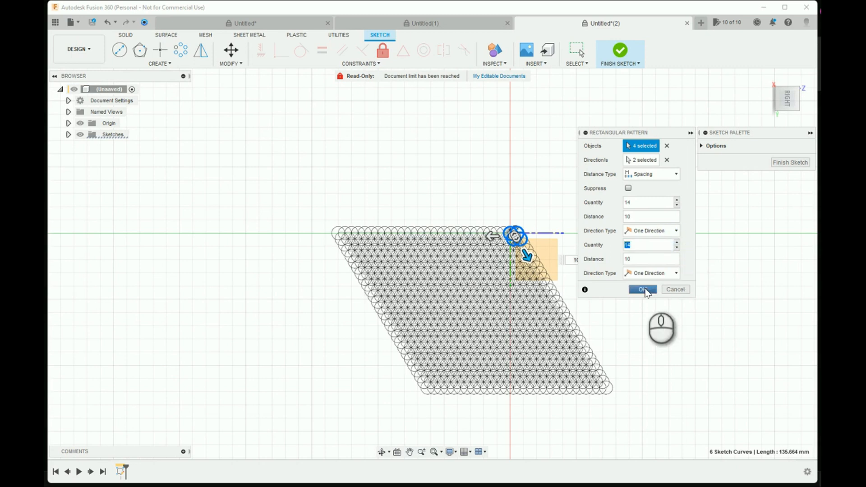
click(641, 289)
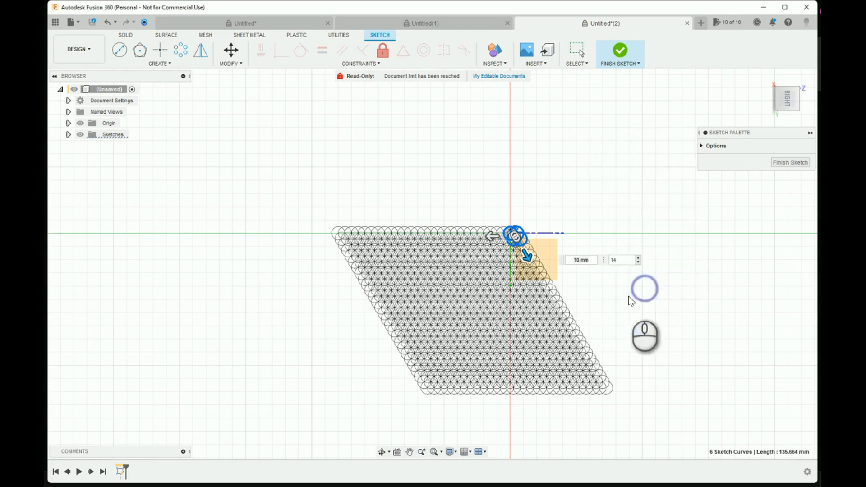